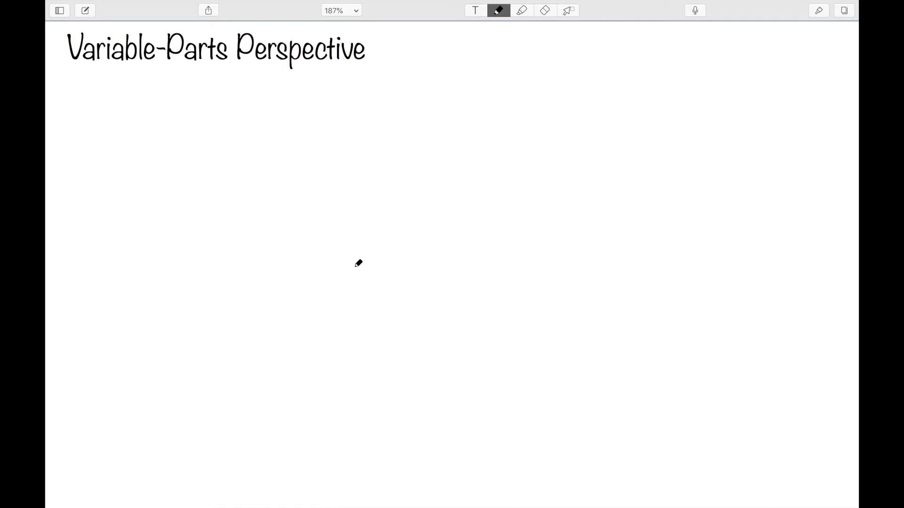
Handwrite '3 cups grape, 5 cups peach' beneath the Variable-Parts Perspective title
left_click_drag(86, 92, 519, 87)
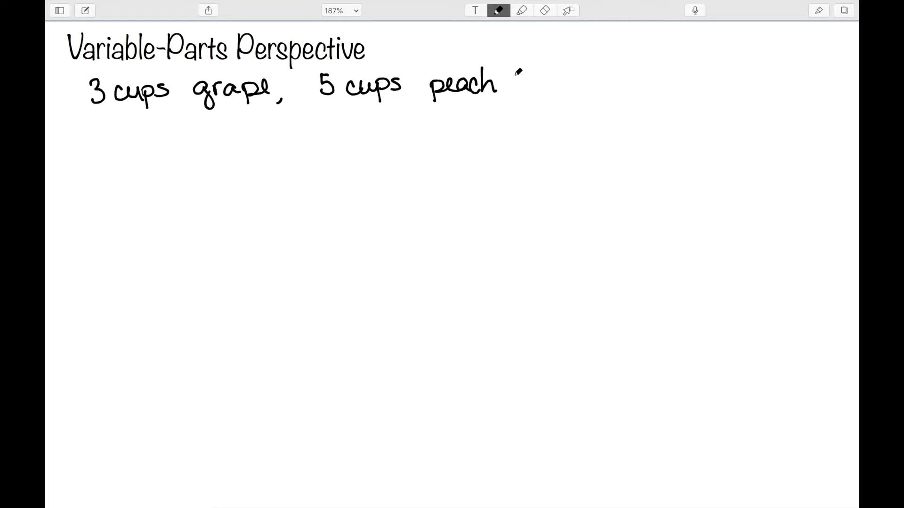
mouse_move(98, 160)
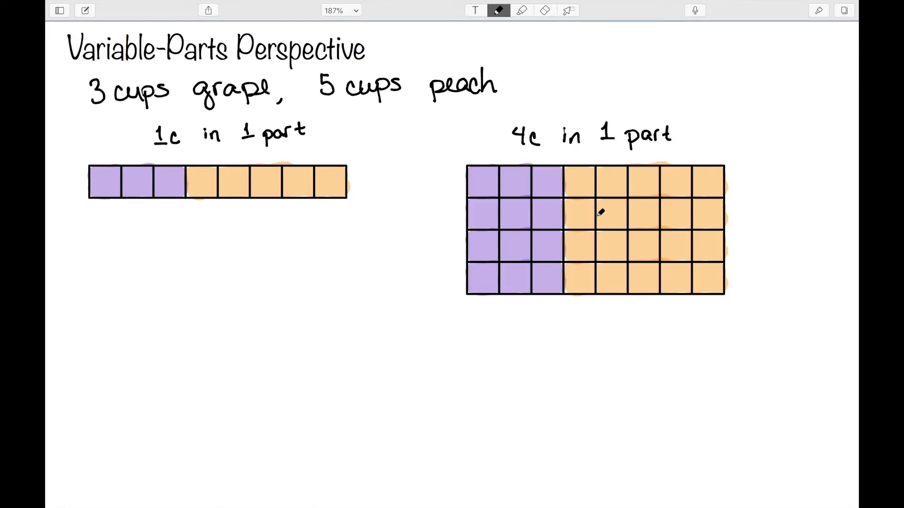
mouse_move(481, 302)
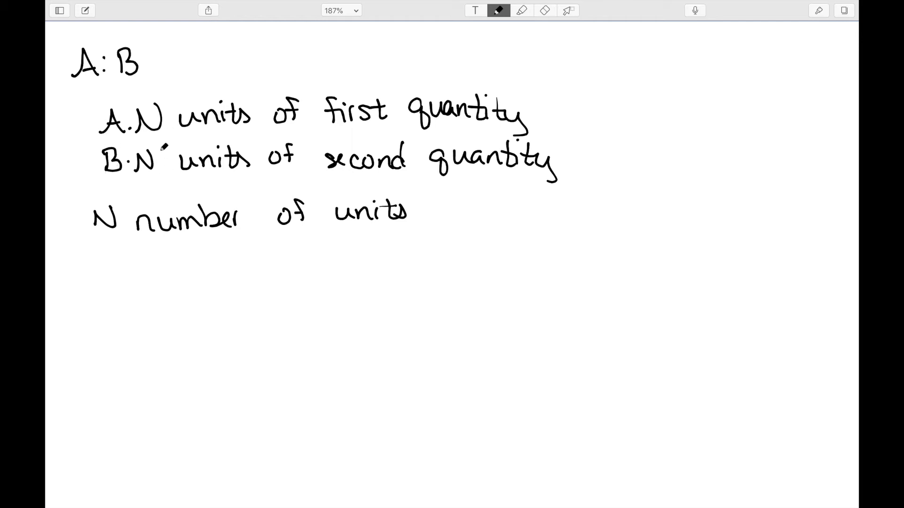
Remove the stray mark beside the B·N line of the A:B definition
left_click(168, 147)
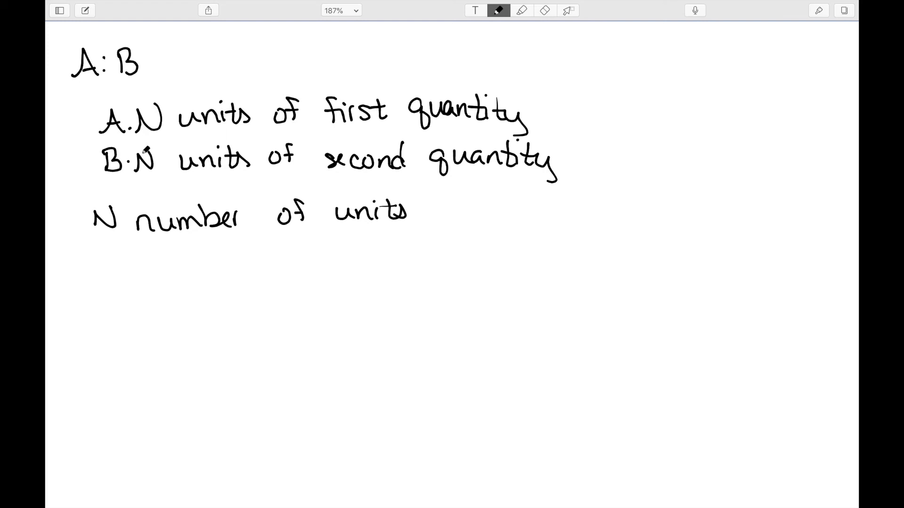
mouse_move(260, 275)
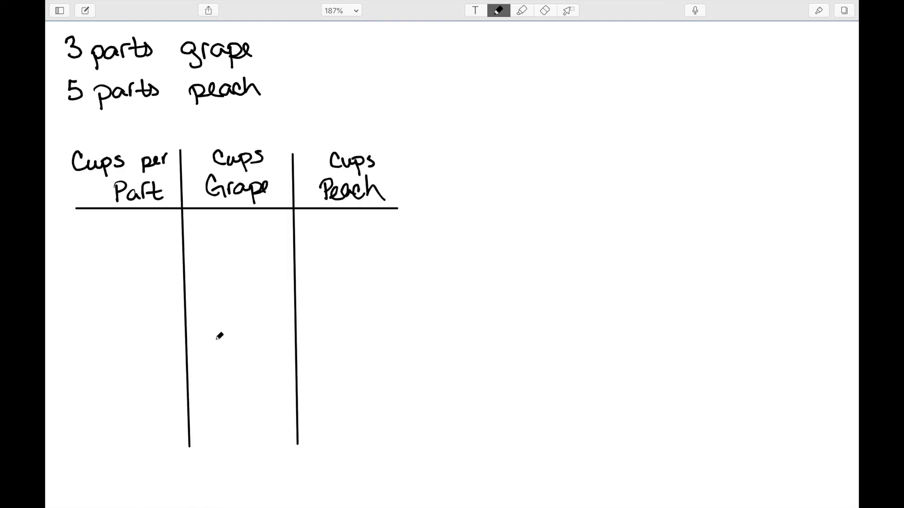
mouse_move(120, 322)
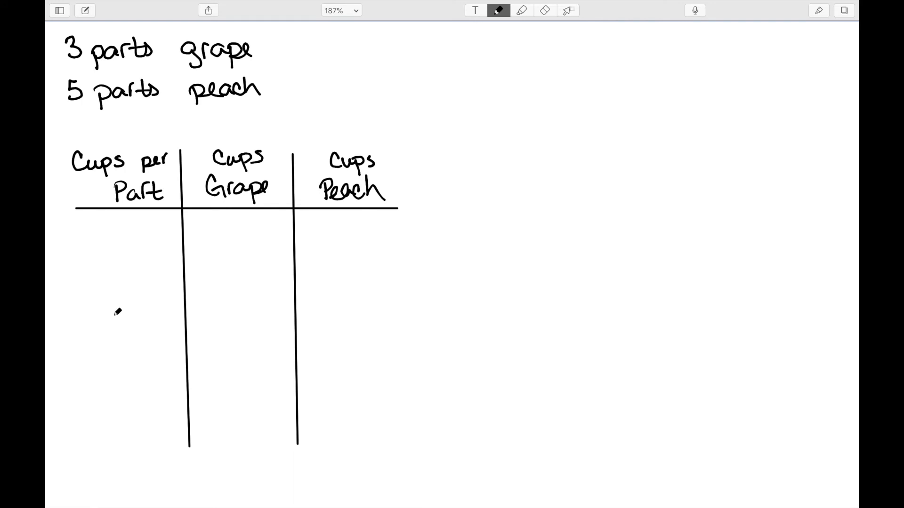
mouse_move(122, 225)
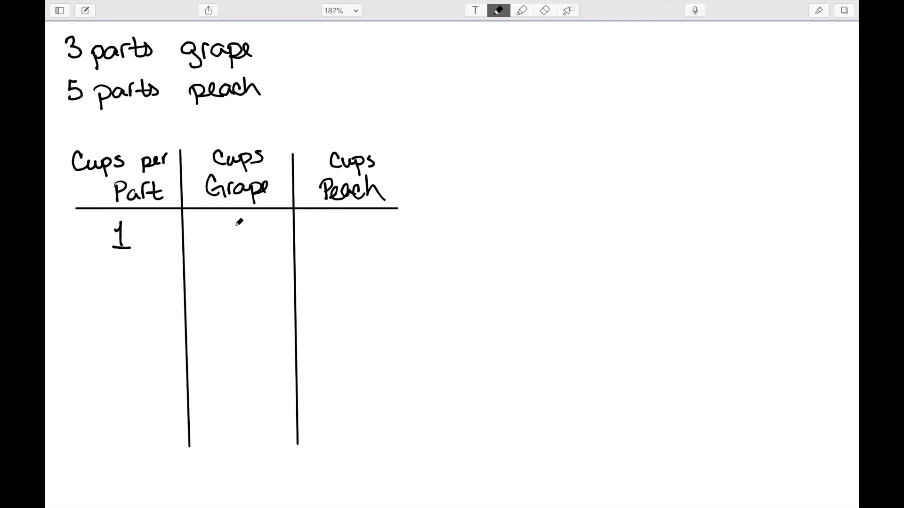
Write the table rows 1, 3, 5 and 2, 6, 10 of matching grape and peach amounts
type("3")
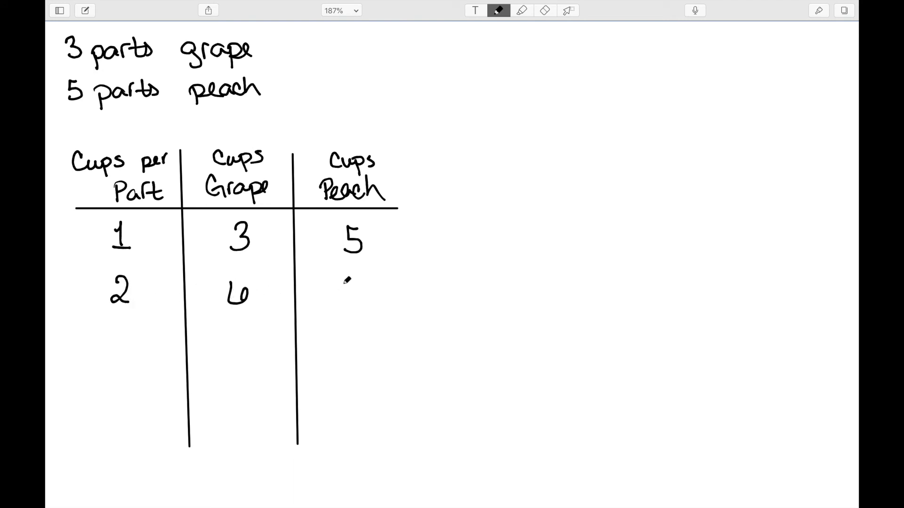
type("10")
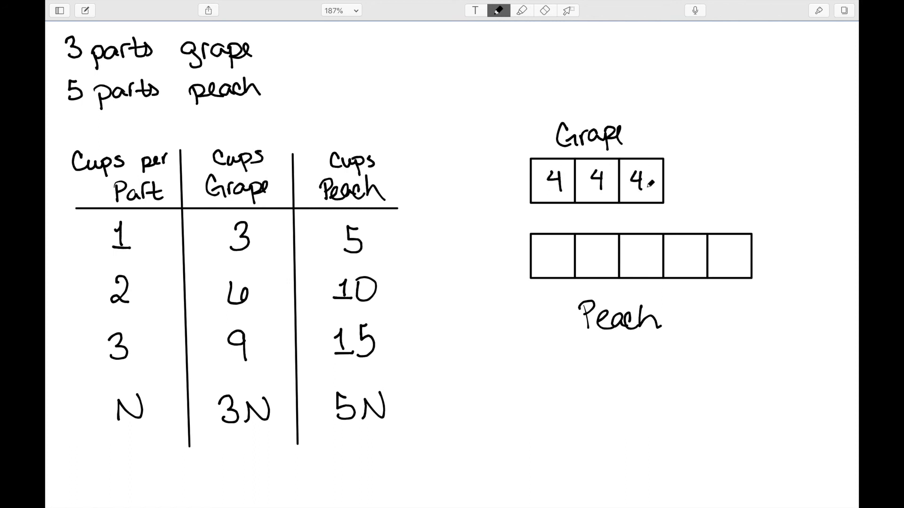
Write the strip totals: 12 beside the grape strip and 20 beside the peach strip
type("12")
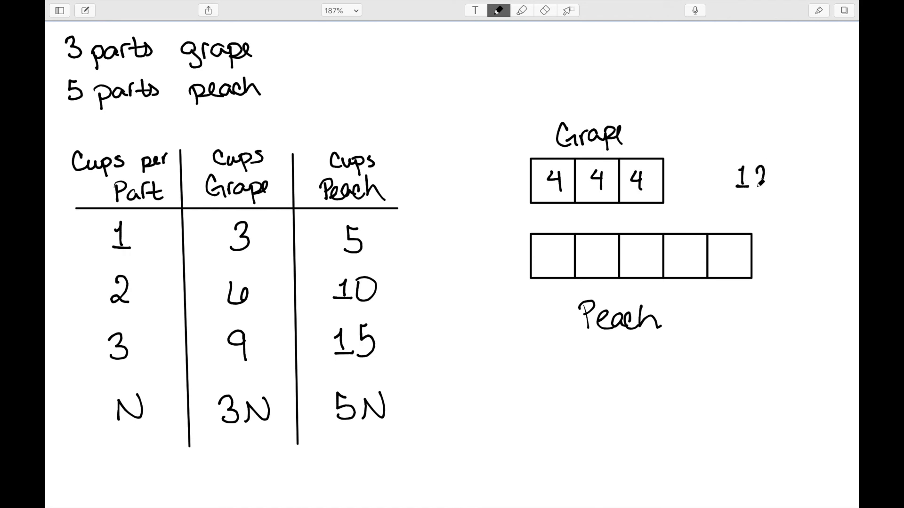
left_click(753, 181)
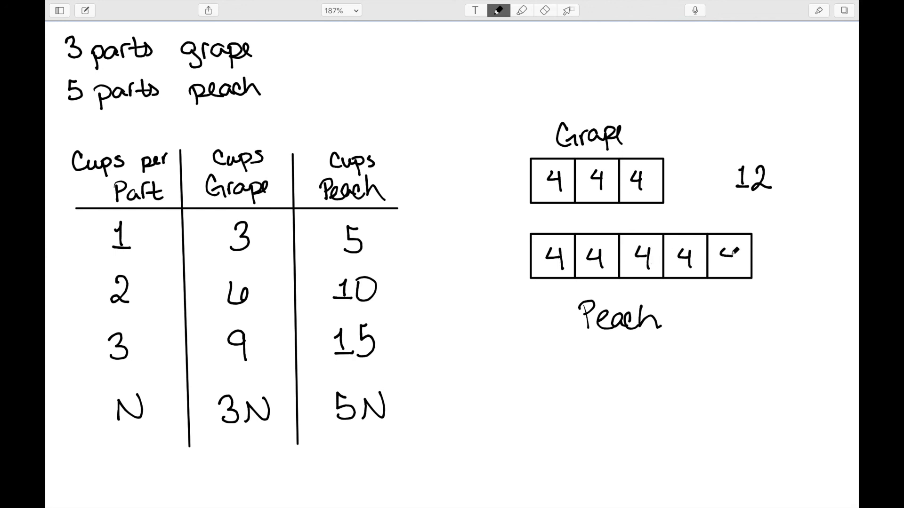
type("20")
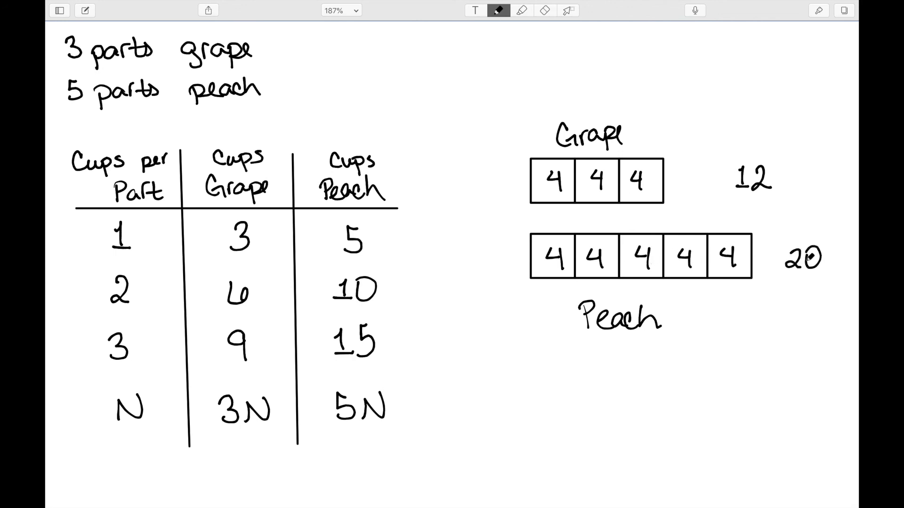